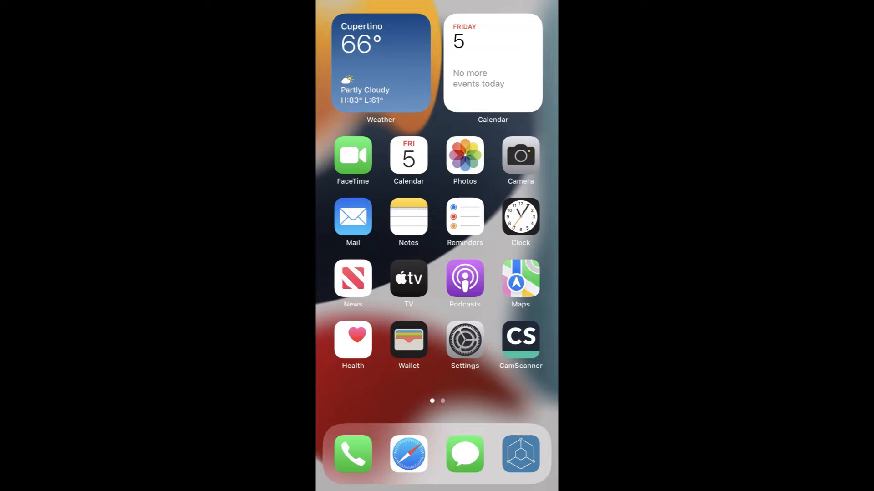
# - Launch Notes from the Home Screen to its empty notes list
pyautogui.click(409, 217)
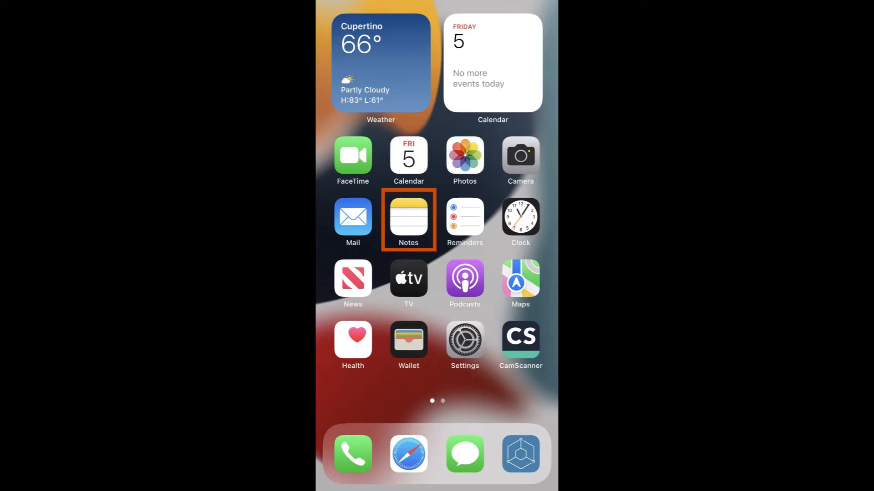
pyautogui.click(408, 217)
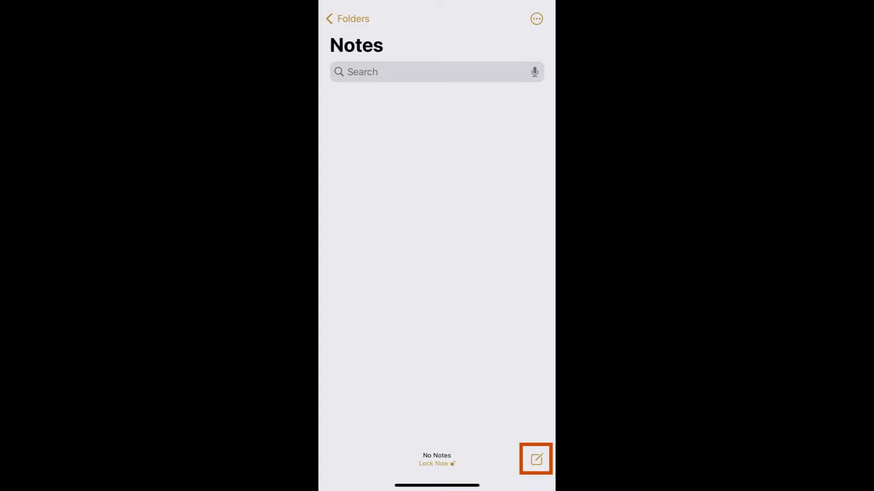
# - Start a new blank note from the Compose button
pyautogui.click(535, 459)
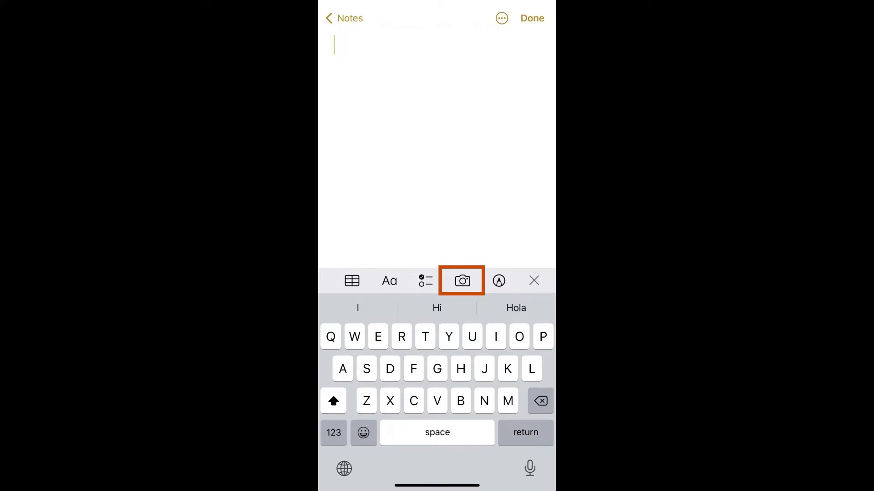
# - Choose Scan Documents from the camera menu so the scanner frames the paper form
pyautogui.click(461, 280)
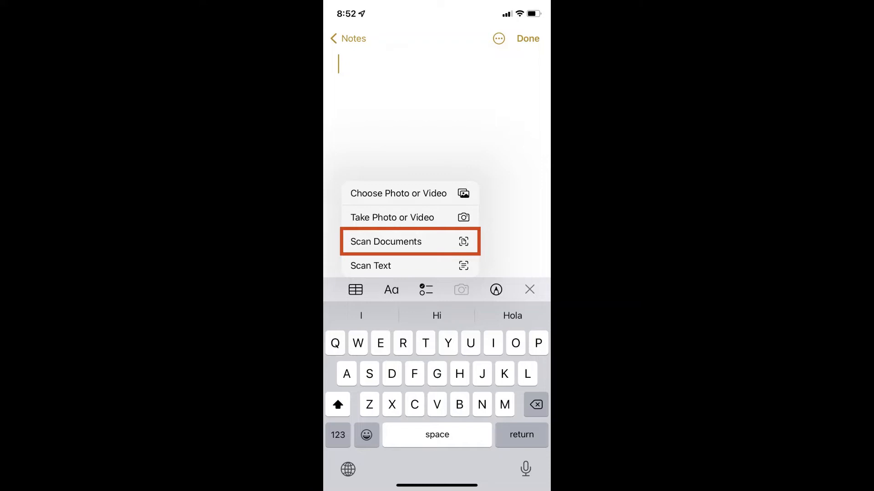
pyautogui.click(385, 242)
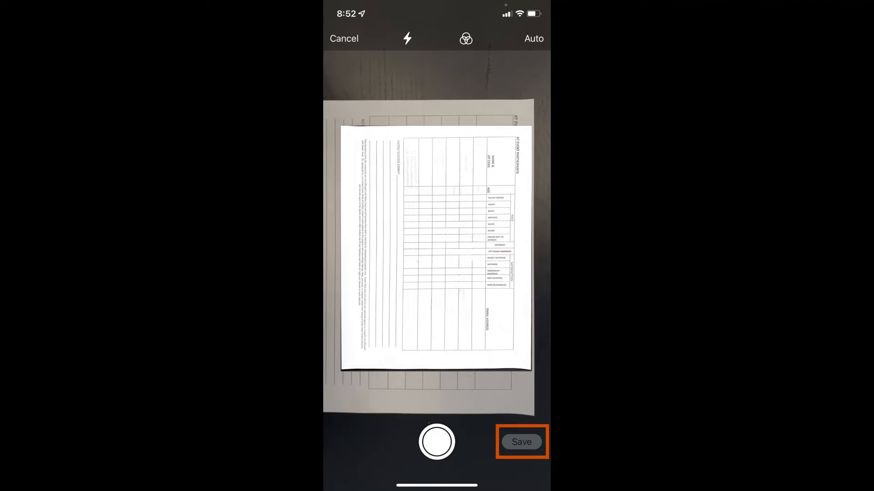
# - Save the captured form into the note 'Representati' and bring up its Send a Copy options
pyautogui.click(520, 442)
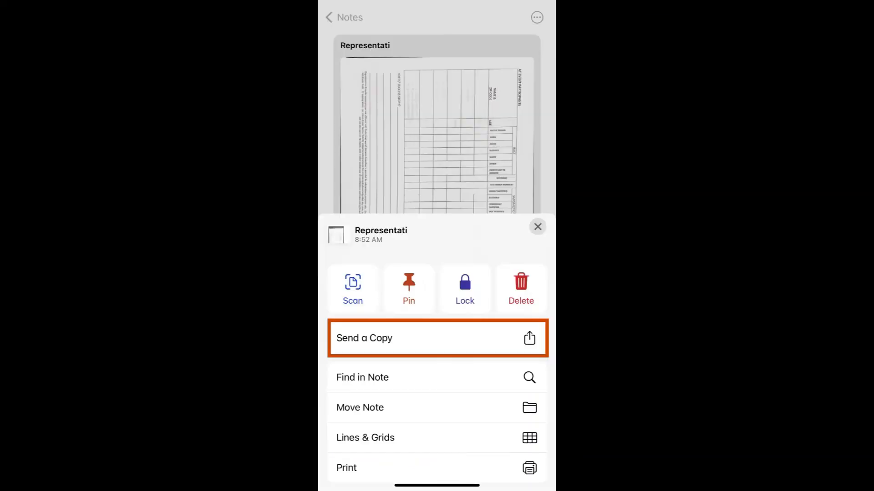